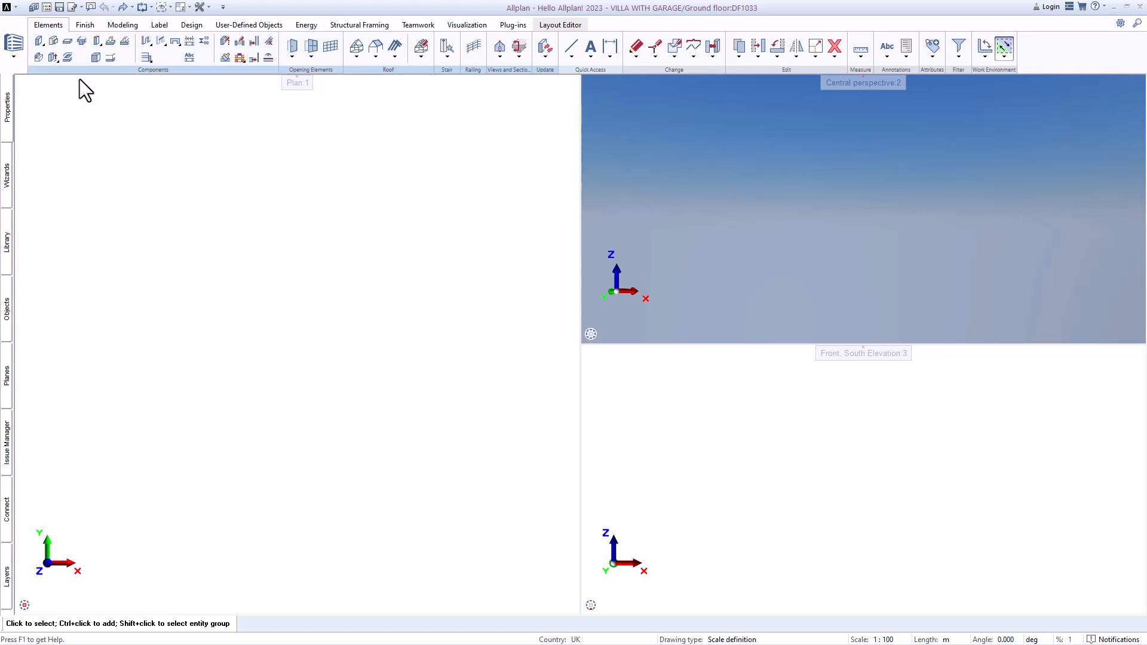
mouse_move(65, 43)
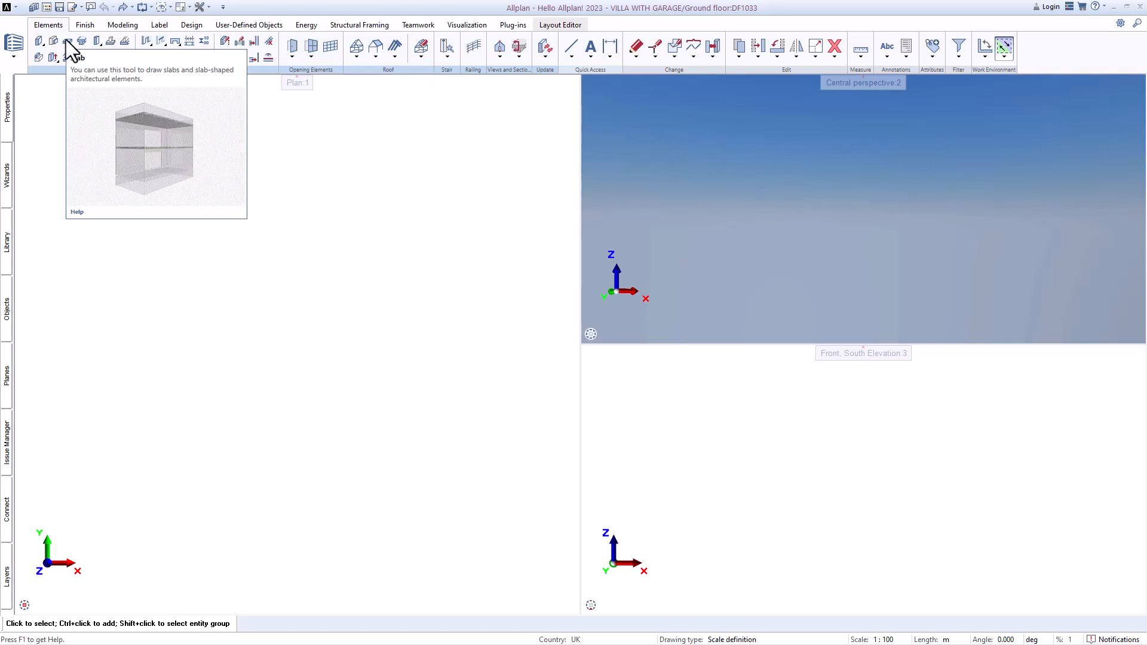
mouse_move(50, 42)
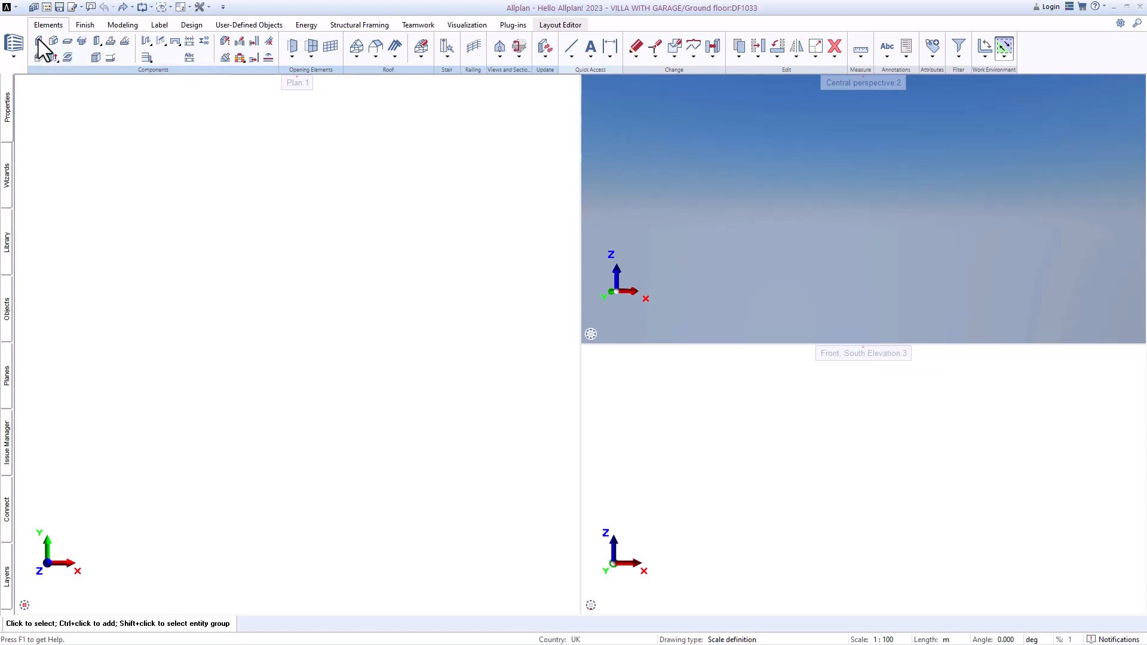
Step: Start the Wall tool, open its layer properties and confirm the height settings unchanged
left_click(39, 40)
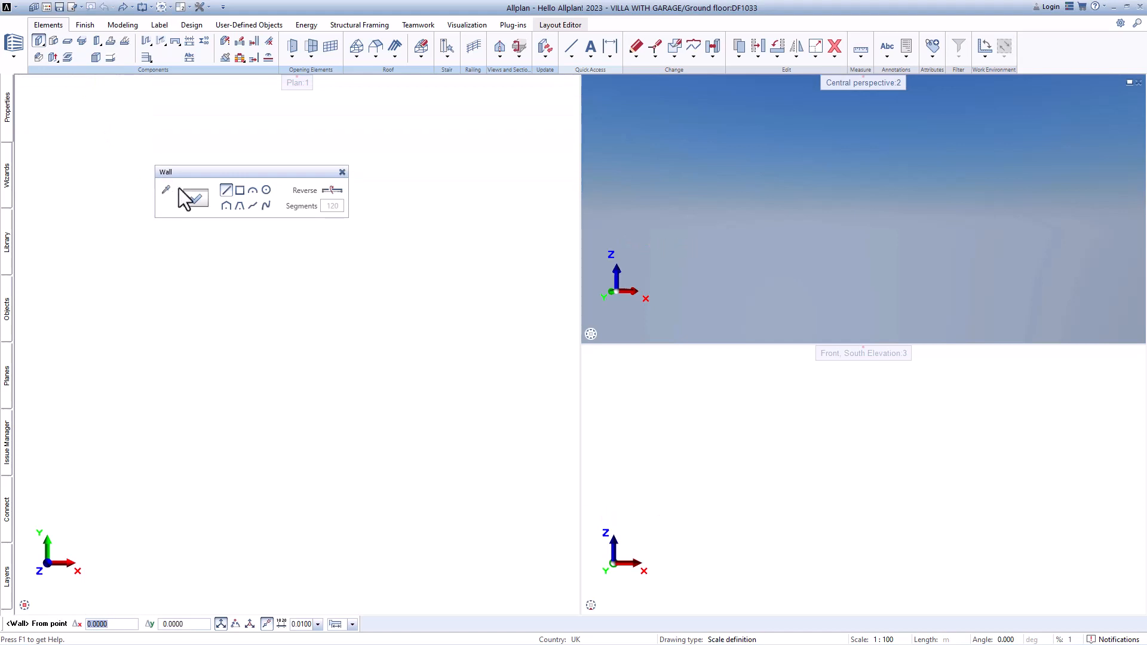
left_click(196, 197)
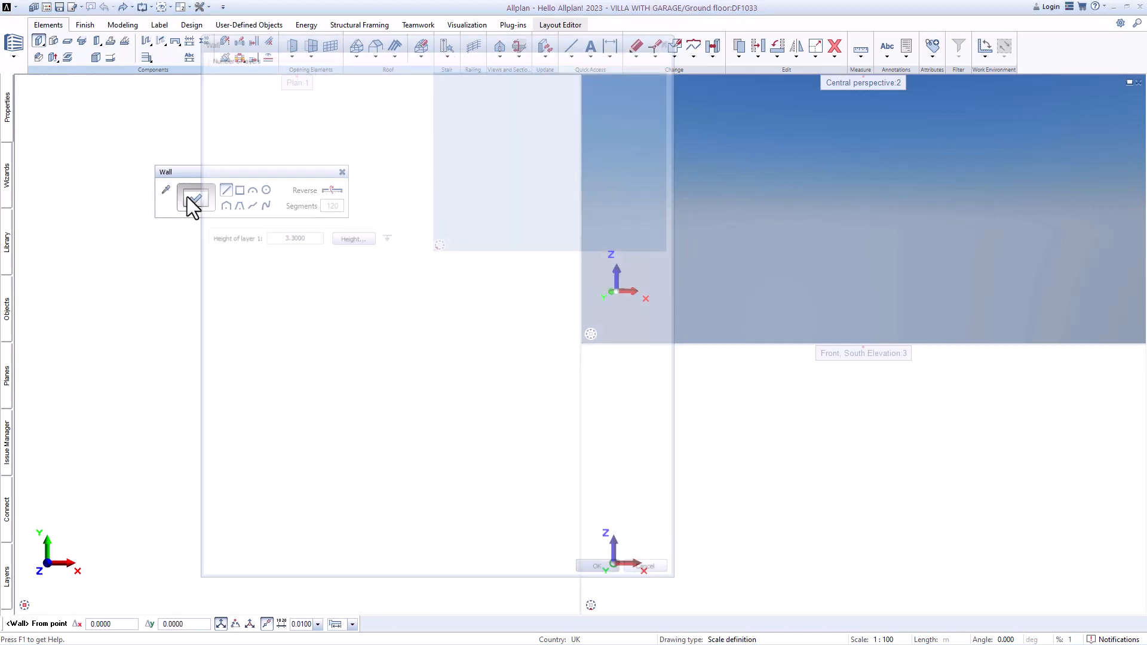
left_click(196, 197)
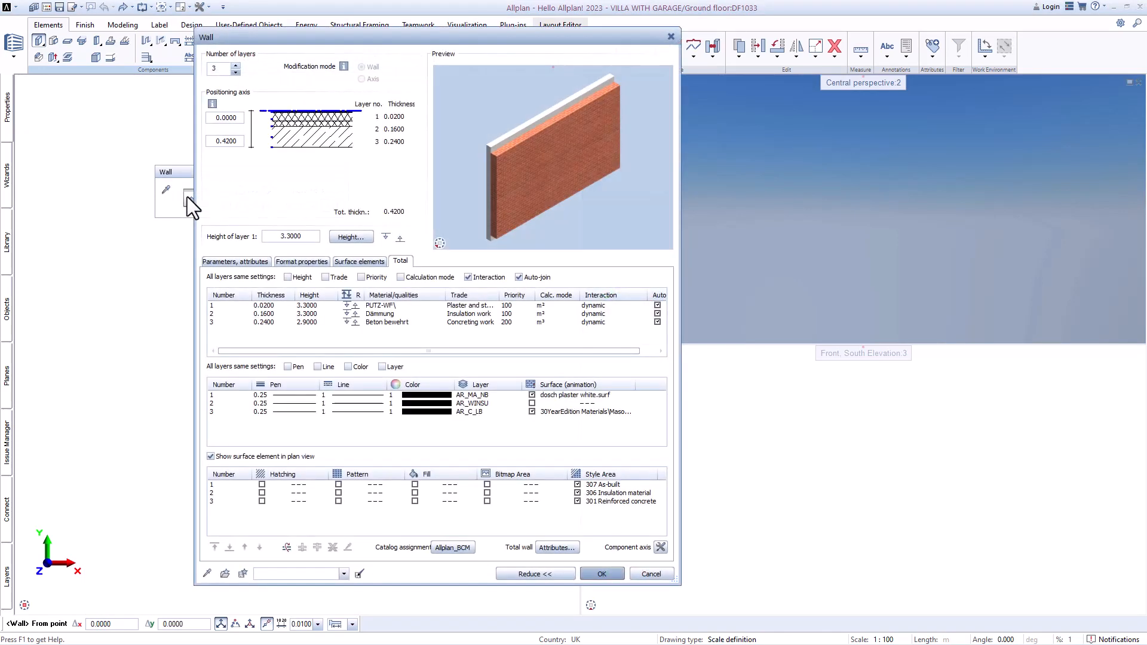
mouse_move(220, 224)
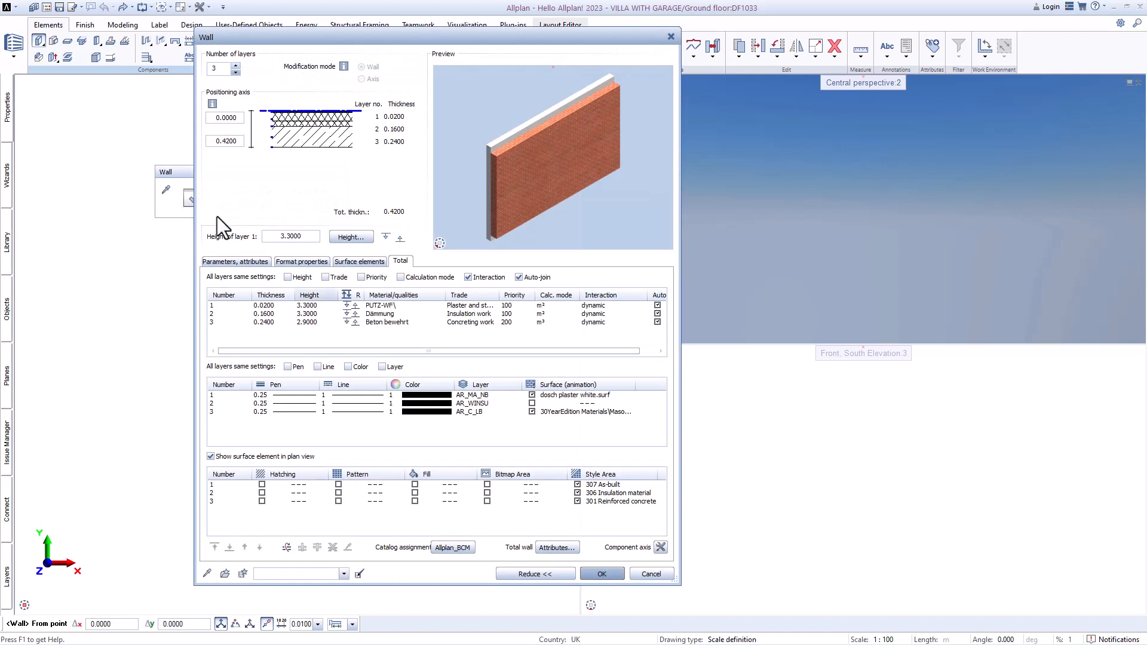
left_click(351, 237)
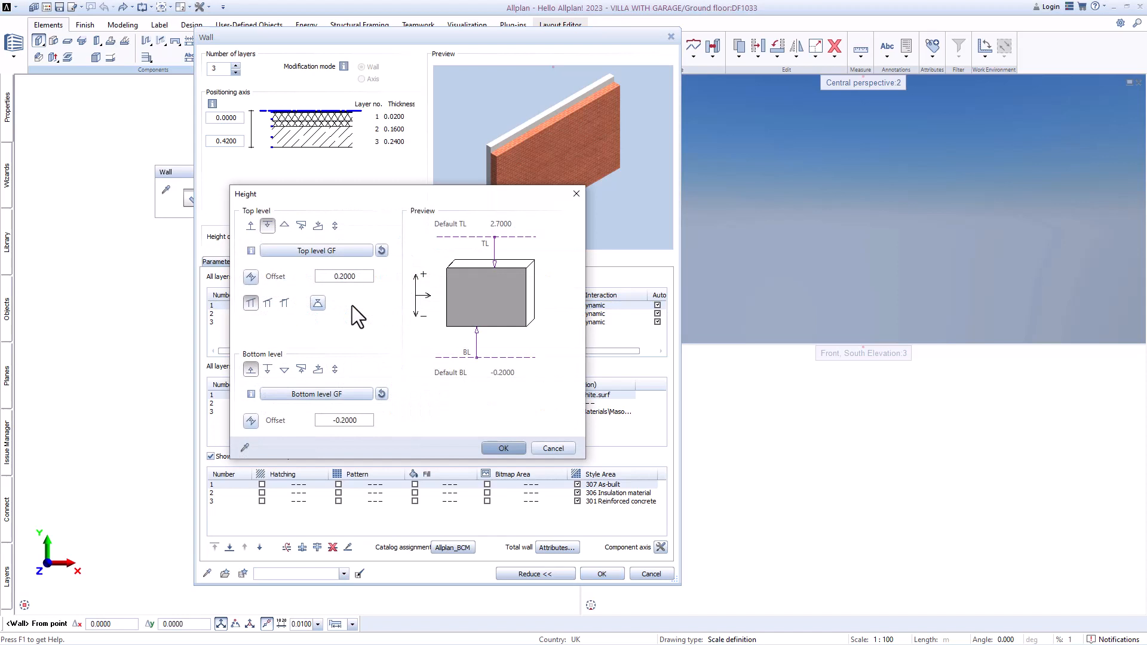
left_click(503, 448)
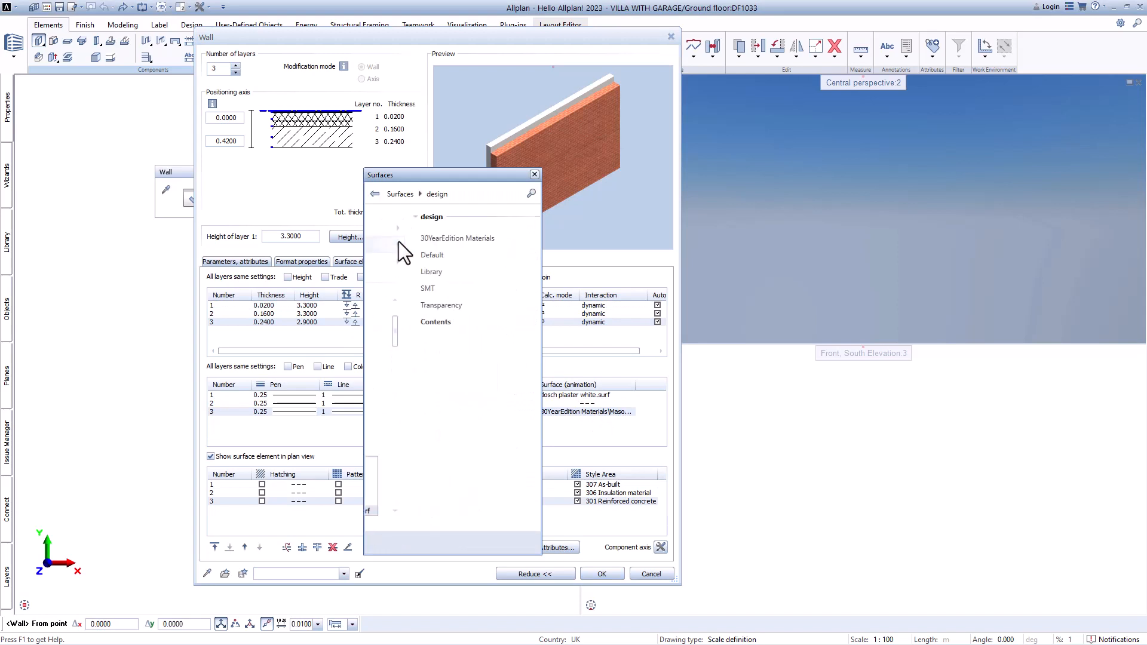
Step: Assign Limestone_02.surf from 30YearEdition Natural stone facades to the wall's third layer
left_click(457, 237)
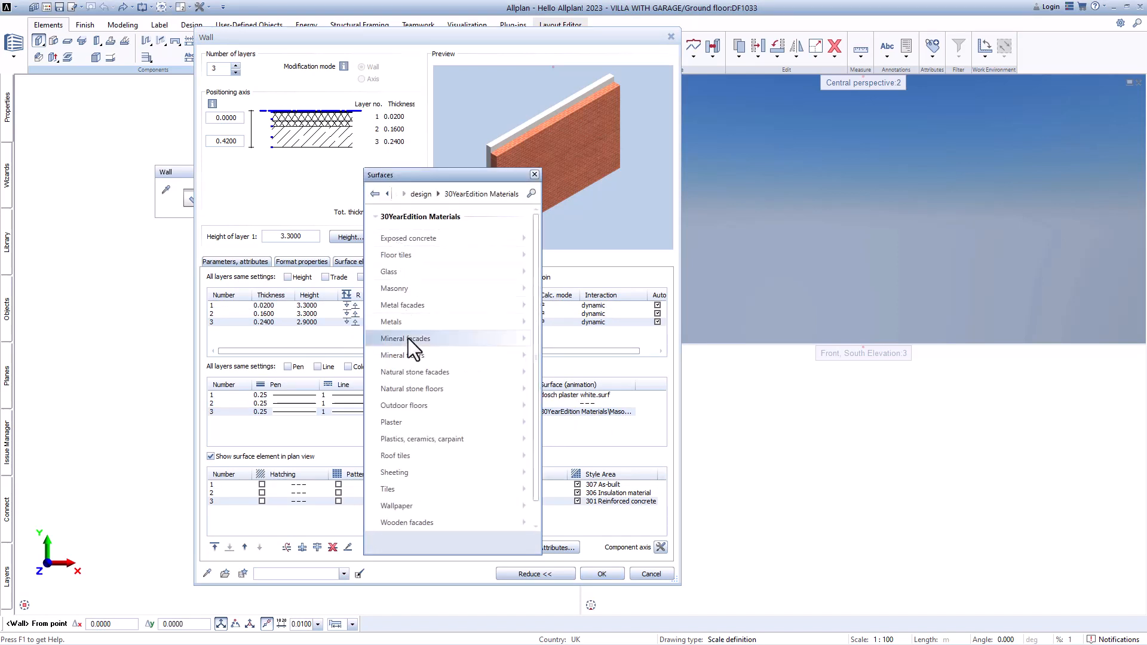
left_click(404, 338)
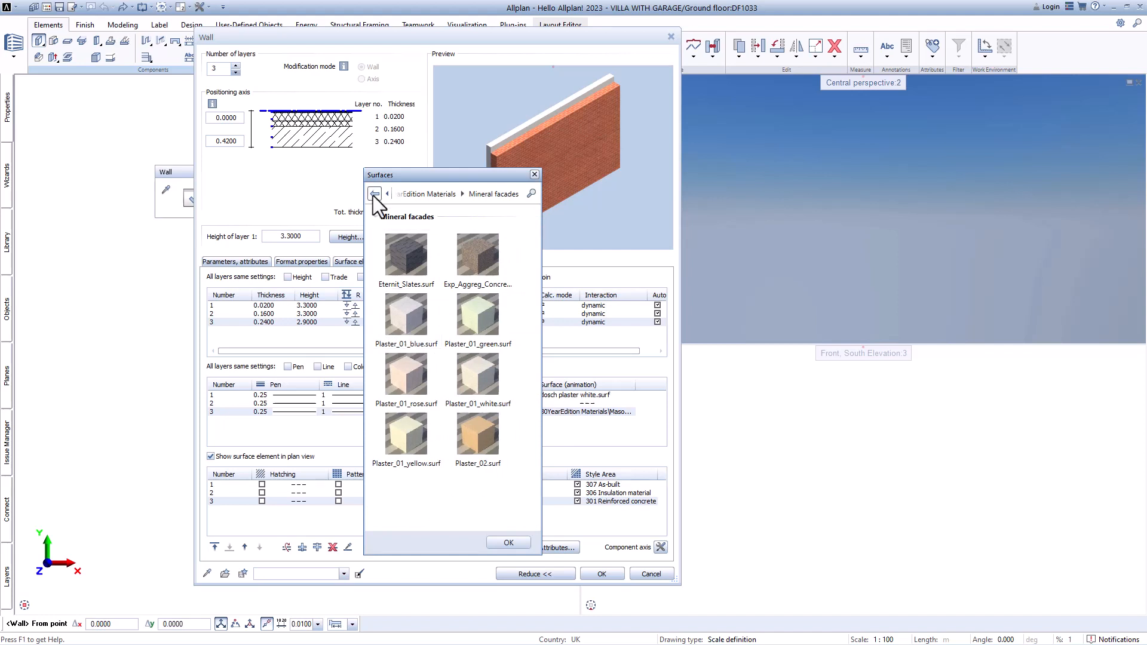
left_click(372, 193)
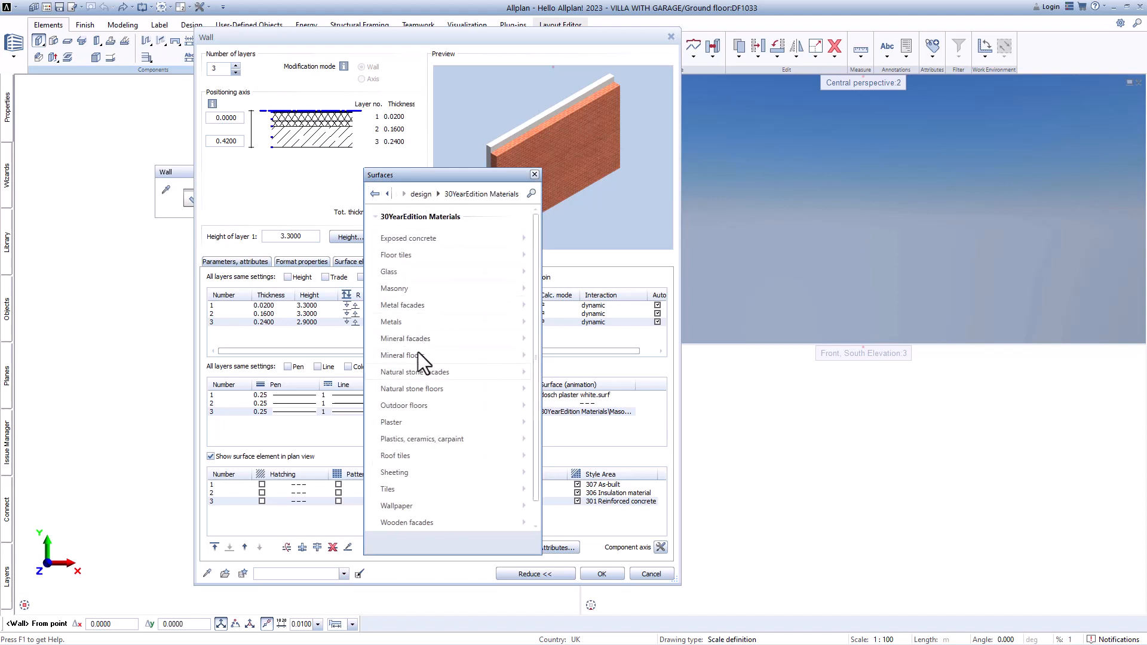
left_click(415, 372)
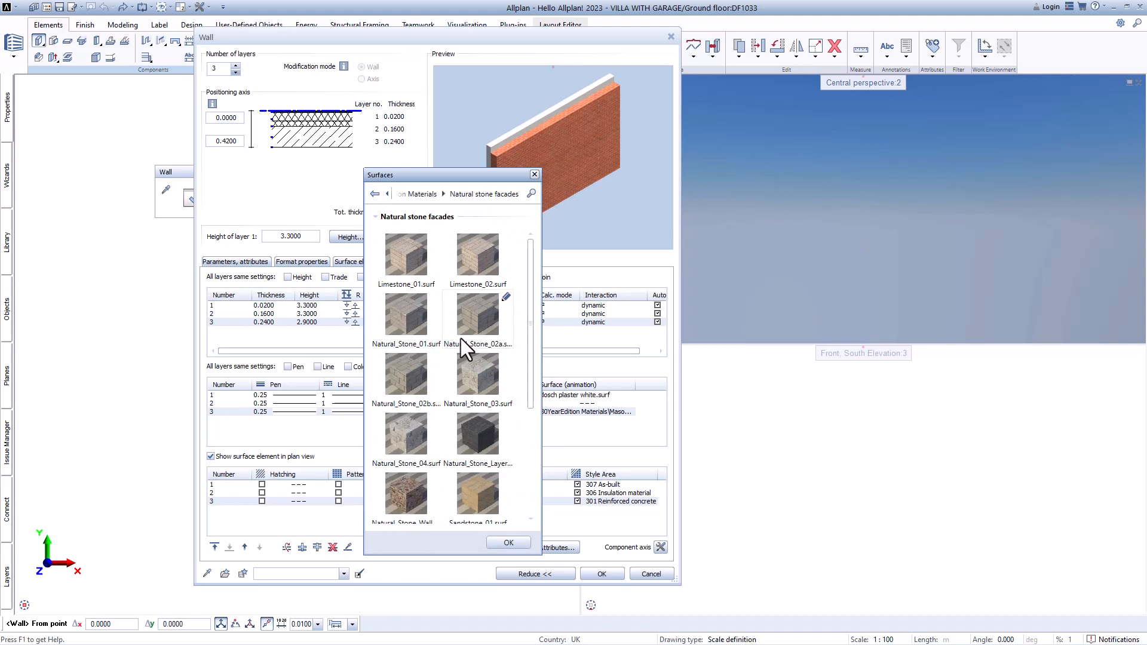
mouse_move(484, 267)
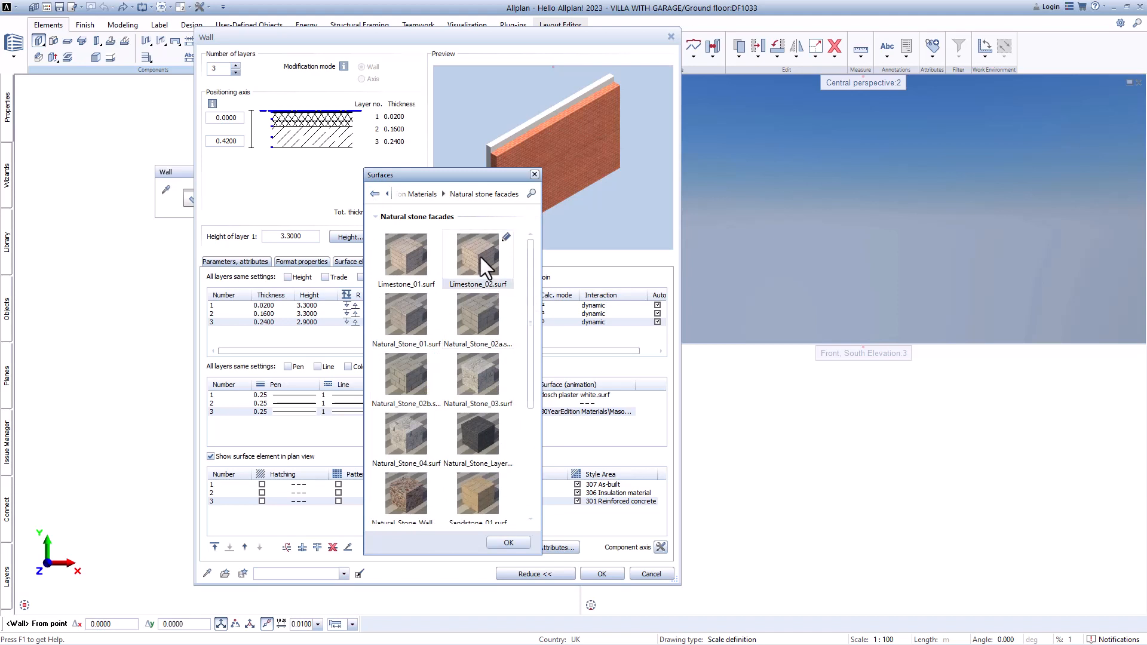
left_click(508, 542)
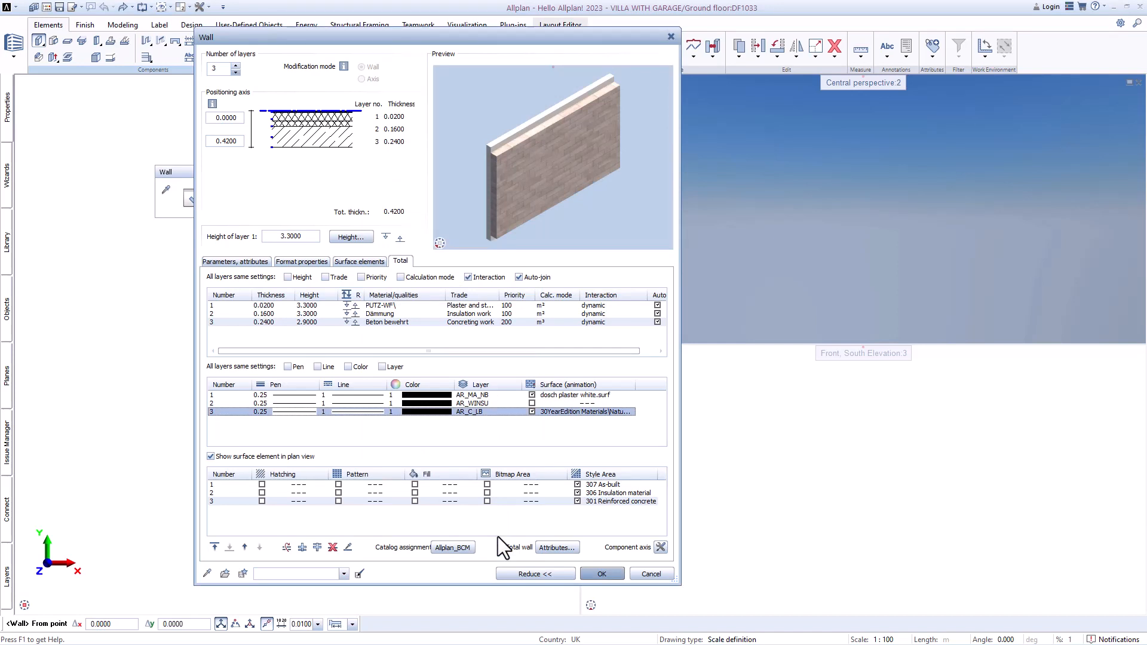
Step: Try four wall layers, revert to three and accept the wall settings
left_click(237, 64)
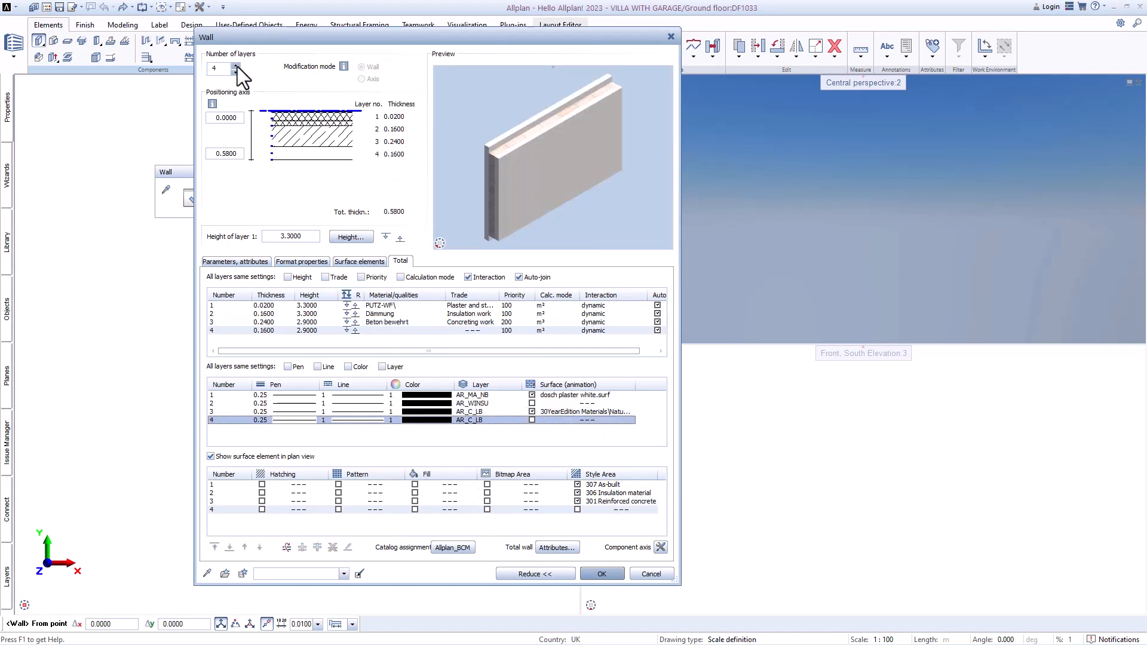
left_click(237, 71)
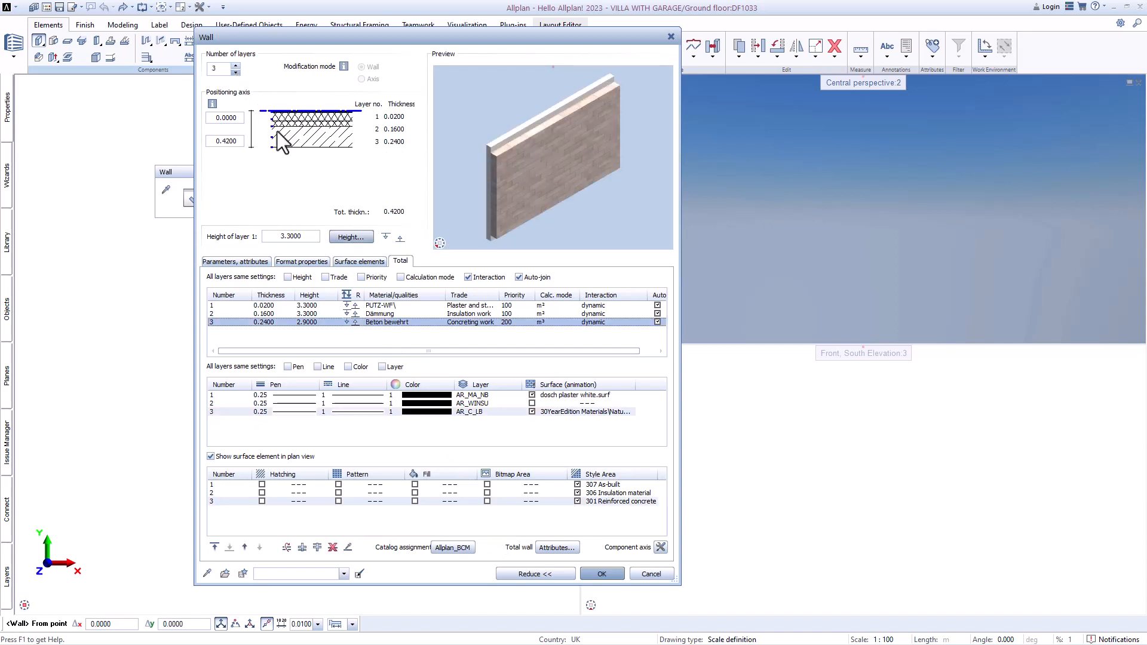
left_click(601, 573)
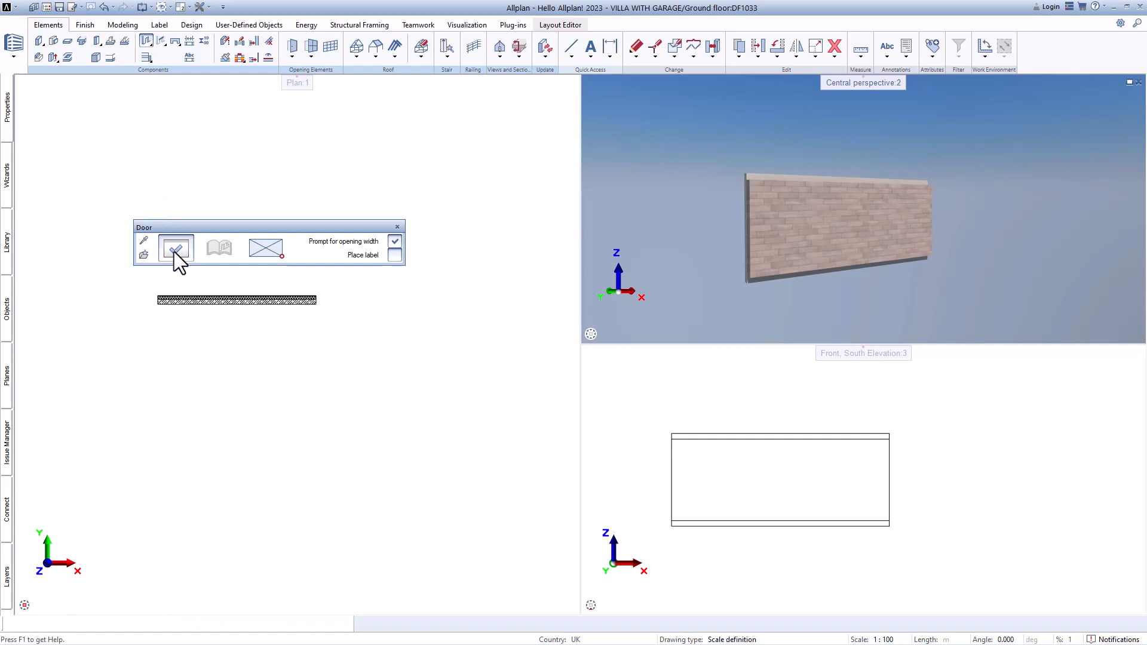
Step: Set the door opening width to 1.5000 and review the Reveal settings without changes
left_click(175, 249)
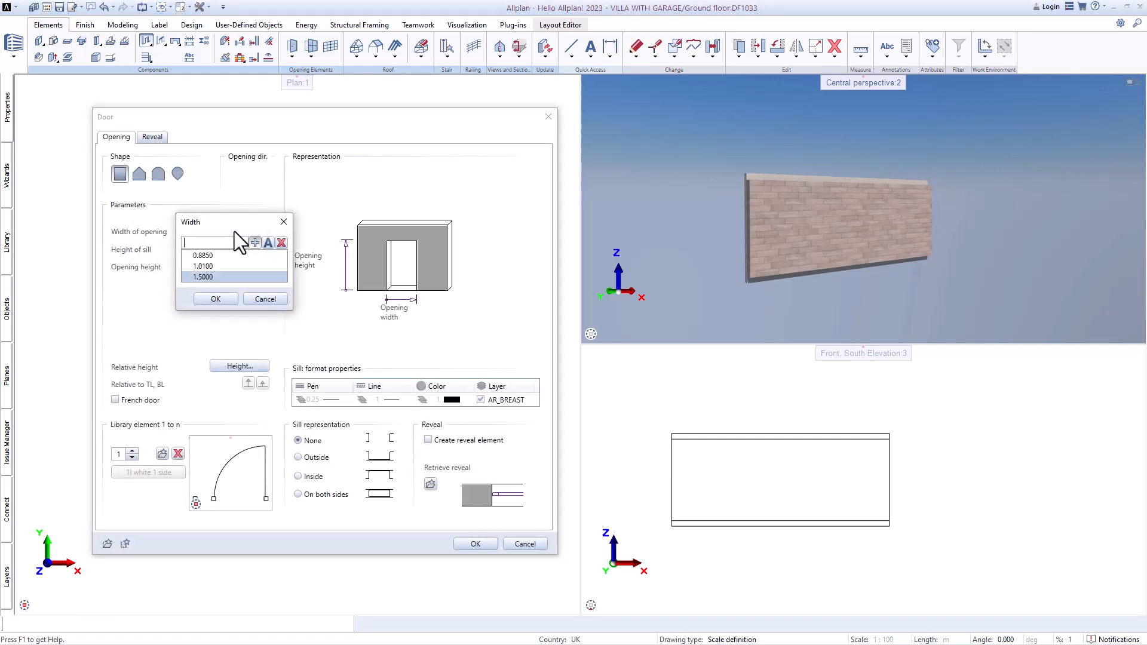
left_click(202, 277)
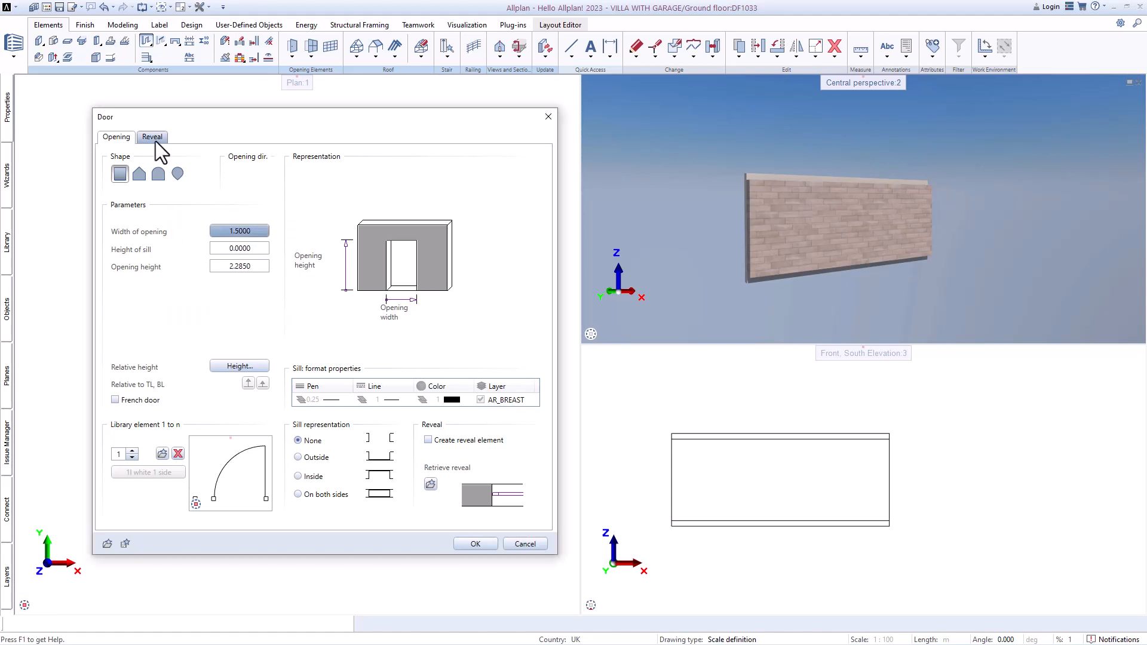
left_click(153, 136)
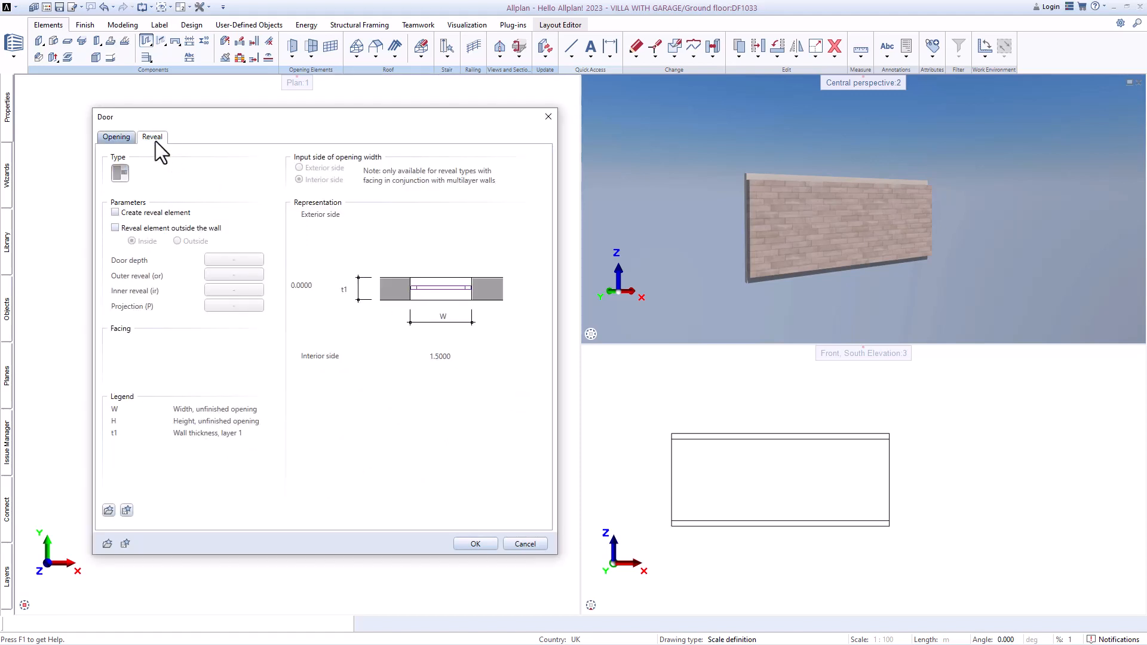
left_click(116, 136)
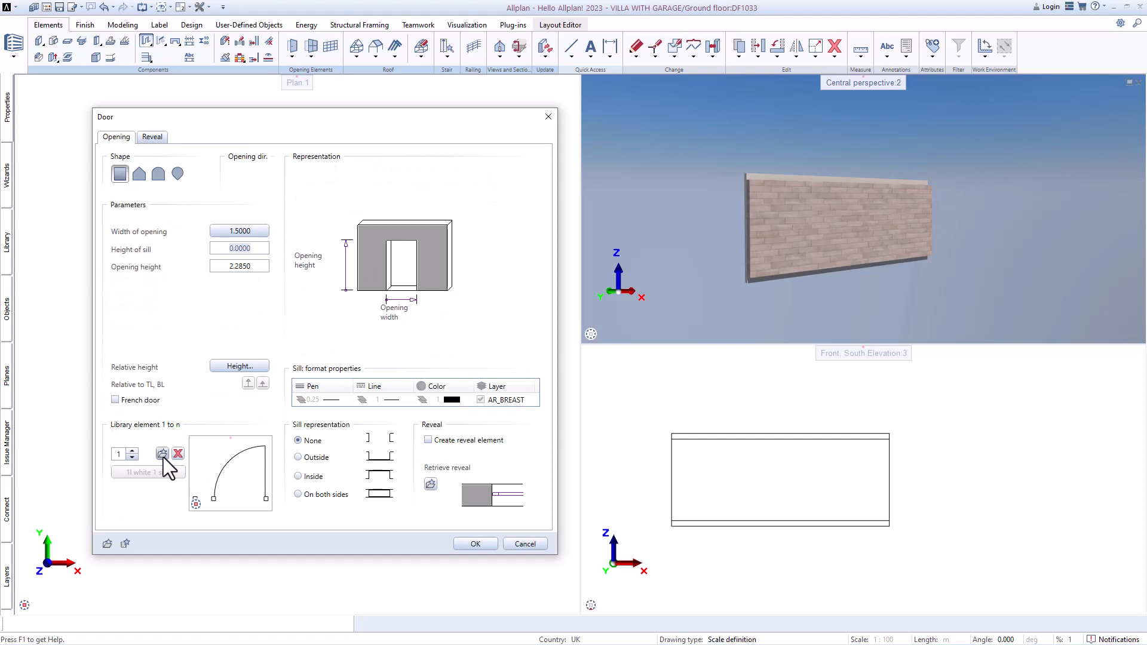
Step: Assign the '1l white 1 side' external door from the library and accept the door settings
left_click(163, 454)
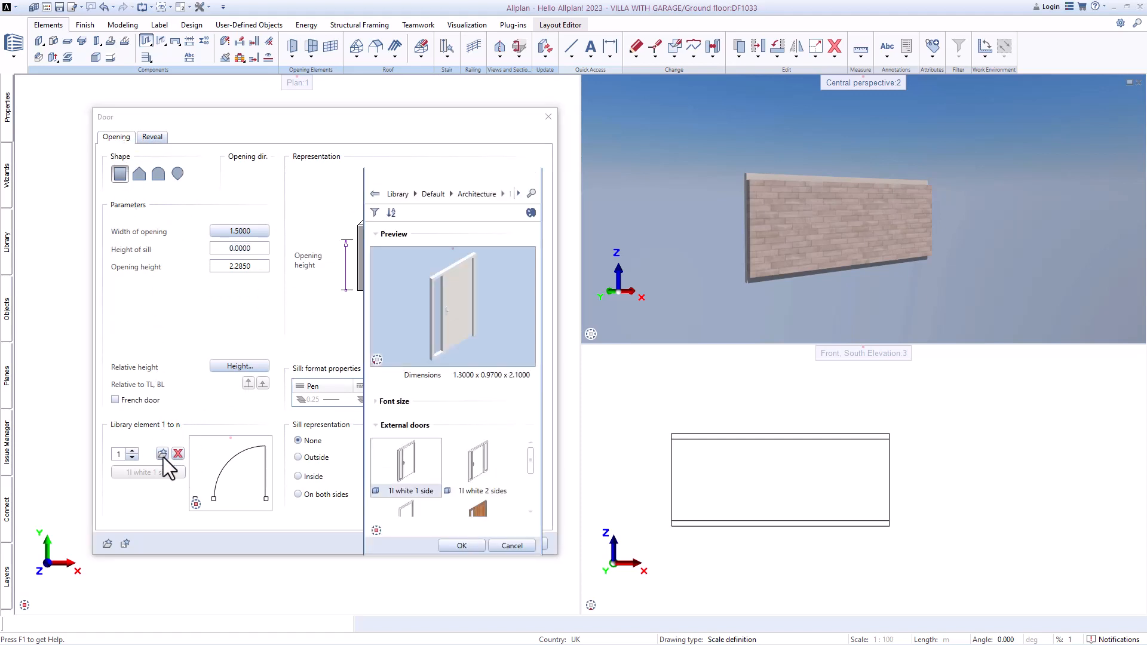
left_click(478, 485)
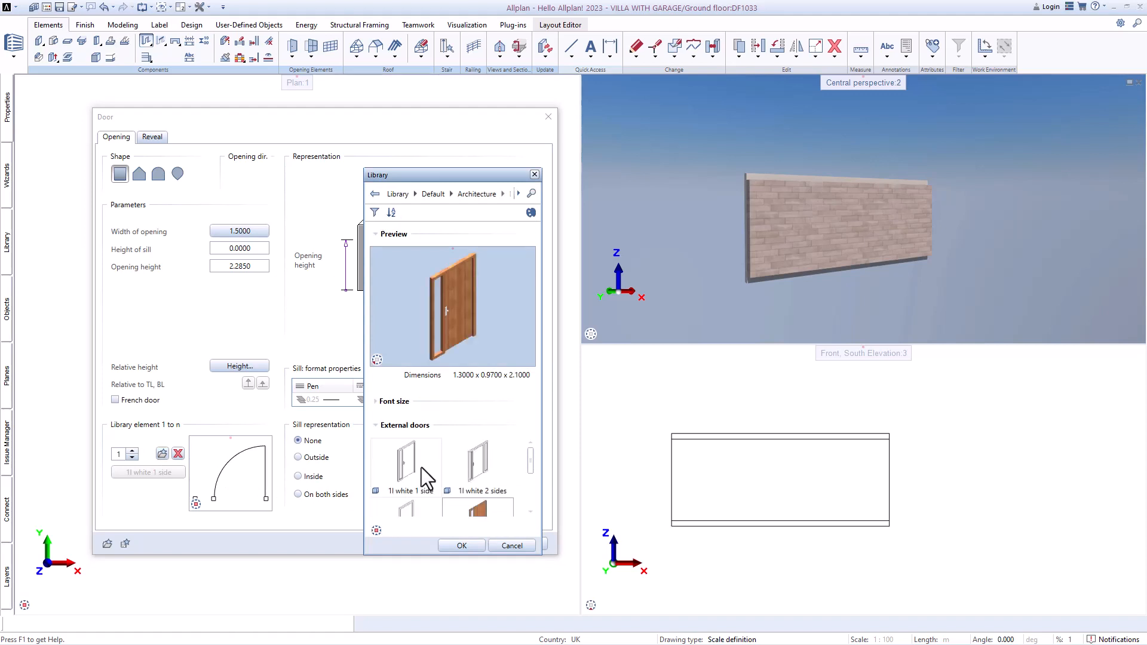
left_click(406, 461)
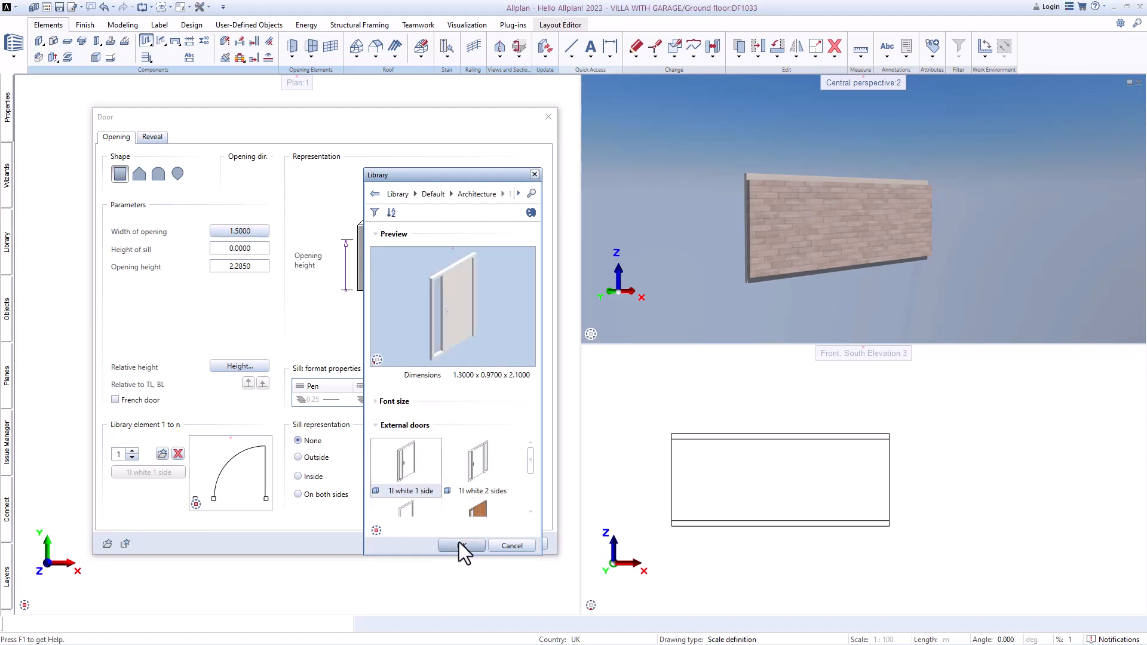
left_click(461, 545)
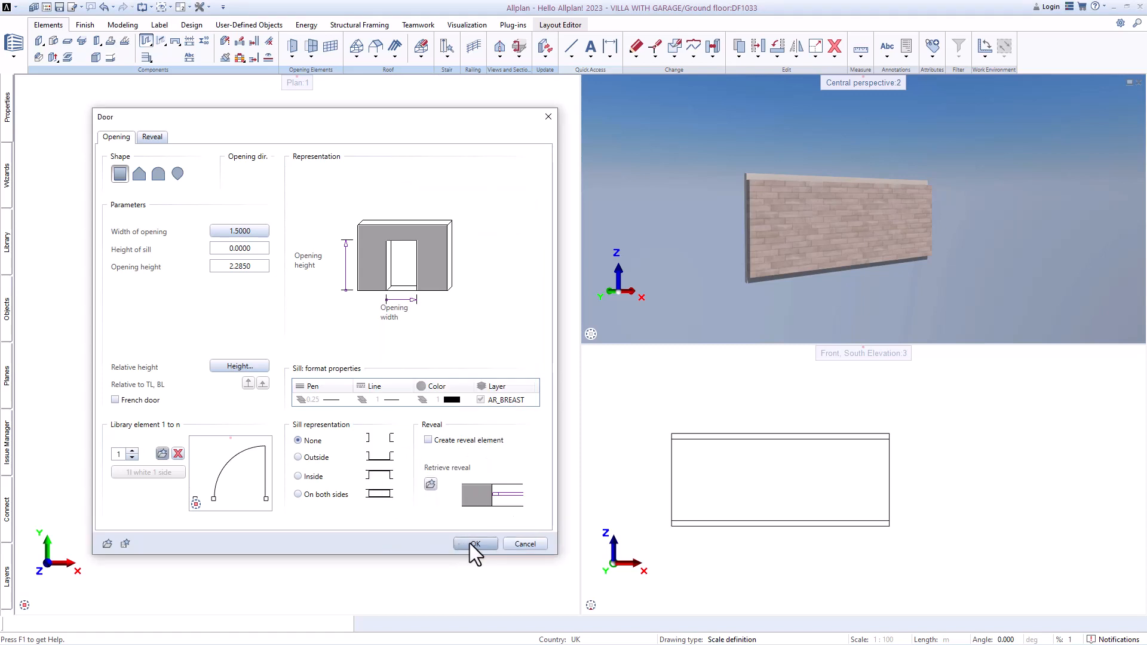
left_click(475, 543)
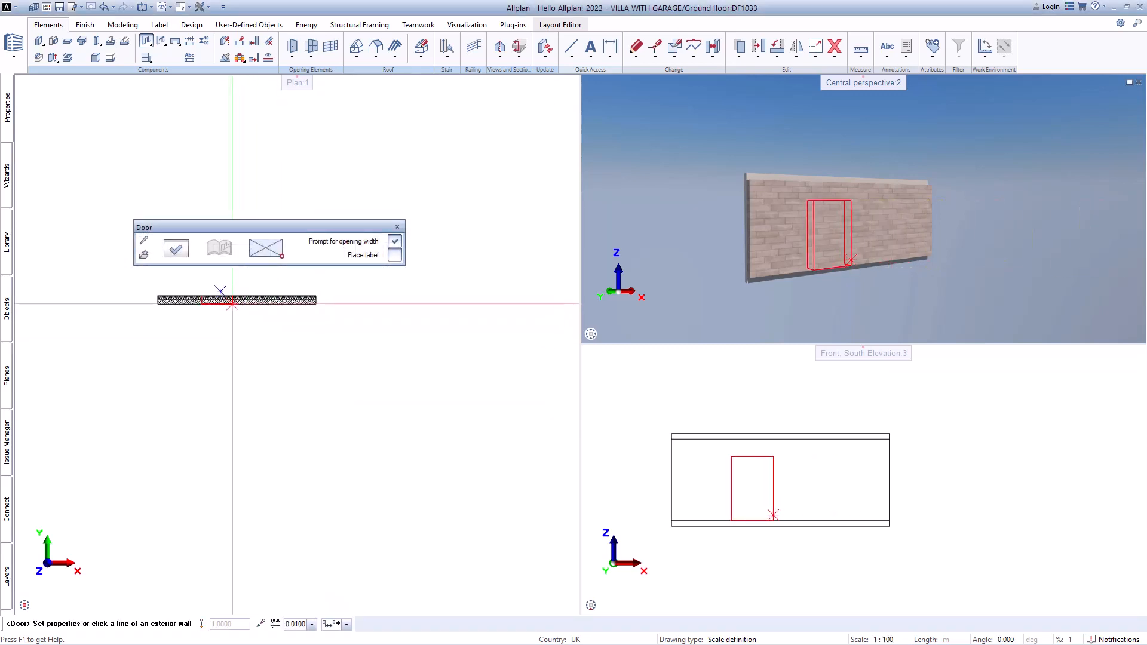
Step: Place the door opening on the wall line in Plan 1 and fix its reference point
left_click(234, 301)
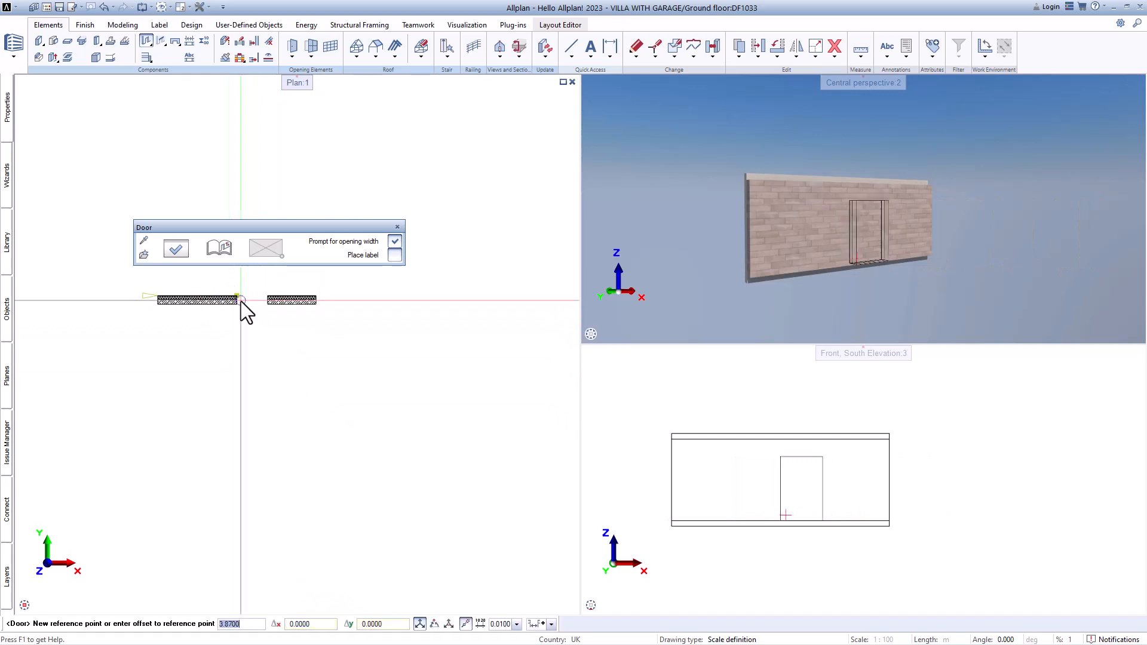
left_click(241, 300)
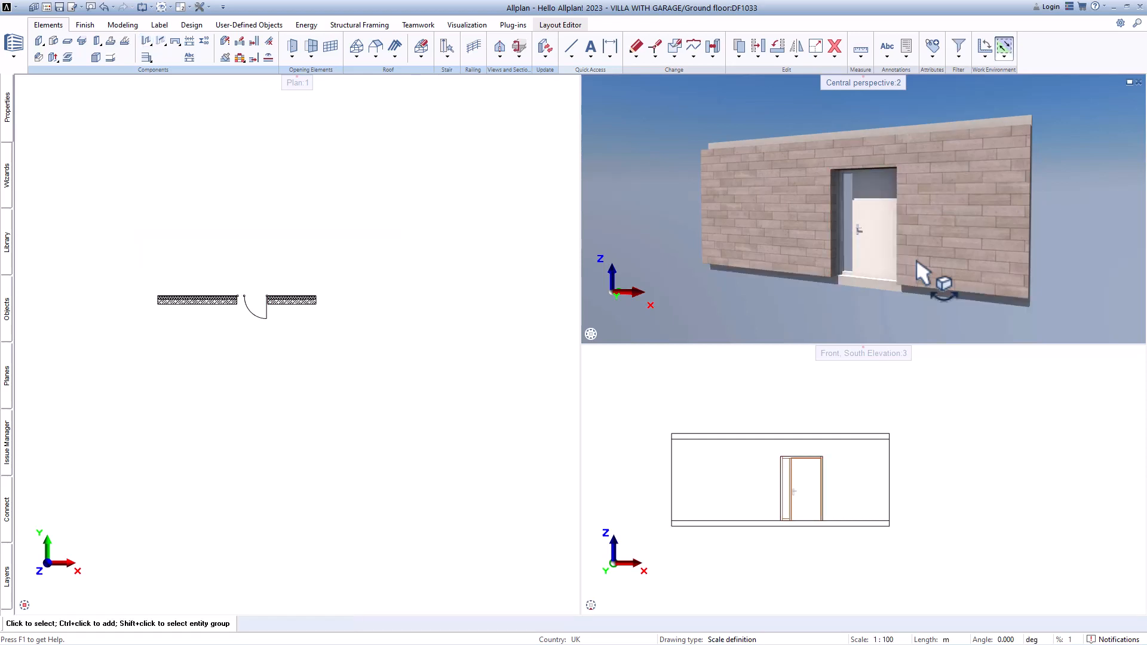
Step: Select the door and drag it by its handles further left along the wall
left_click(252, 301)
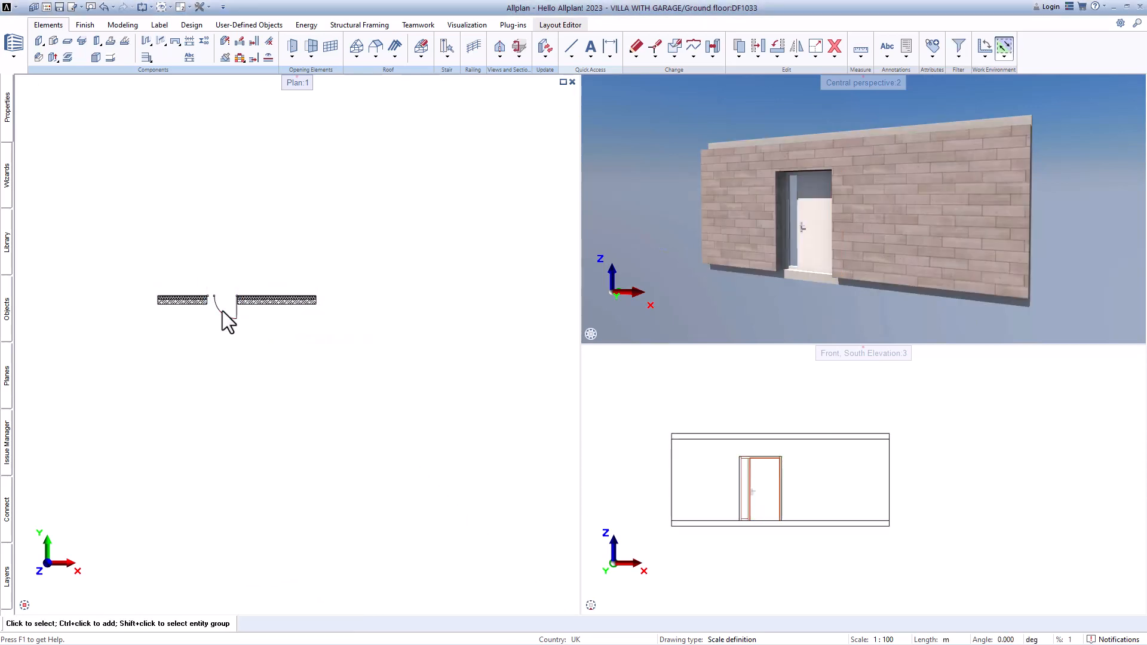
left_click(220, 300)
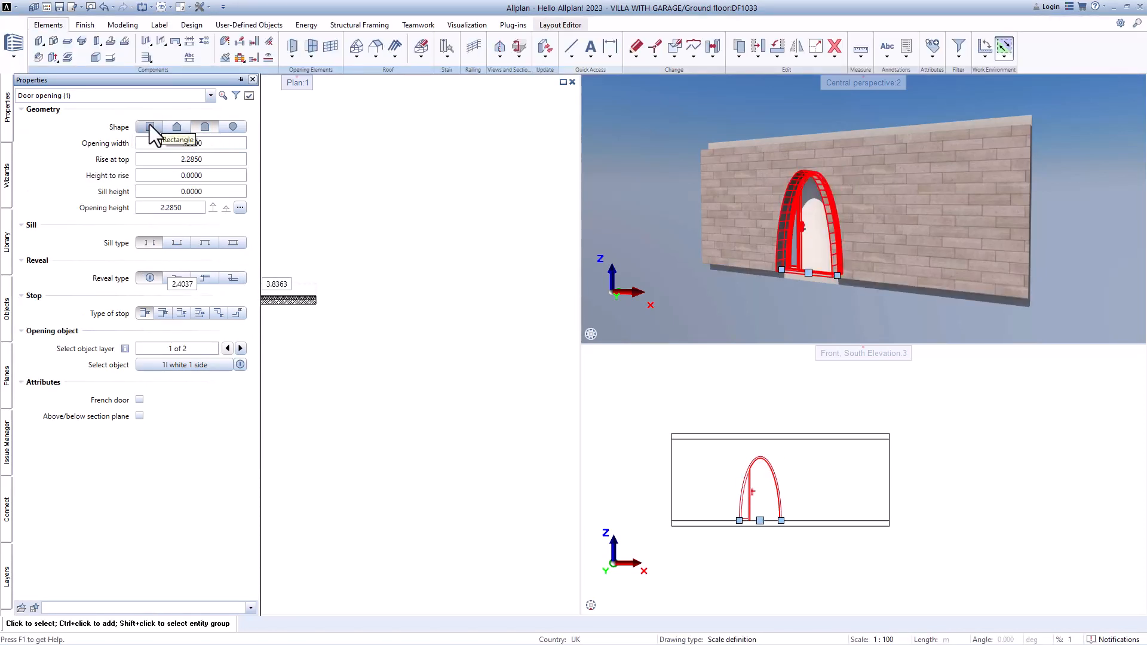
Step: Set the opening shape to Rectangle in the Properties palette
left_click(148, 126)
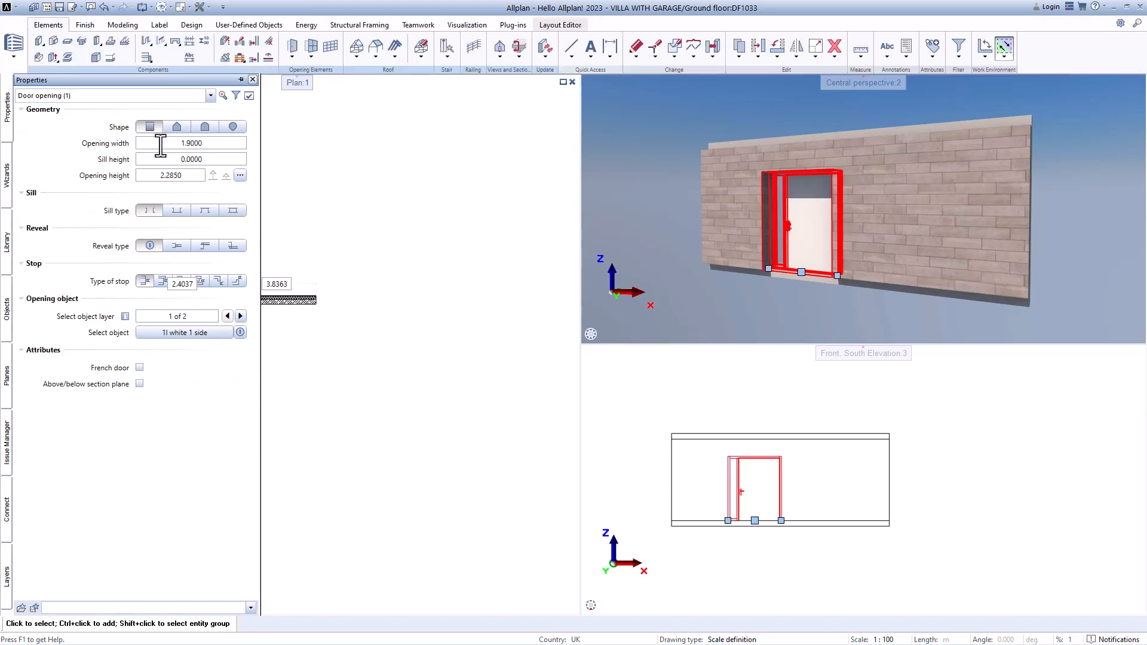
mouse_move(156, 144)
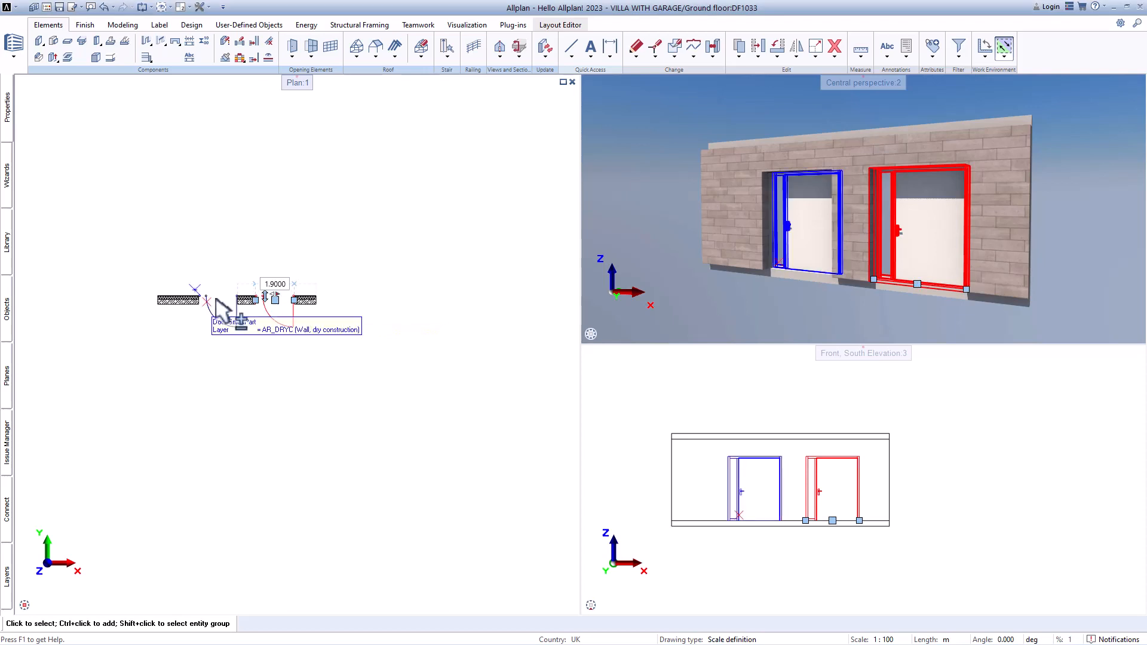
Step: Select both doors and filter the Properties palette to Door opening
left_click(219, 309)
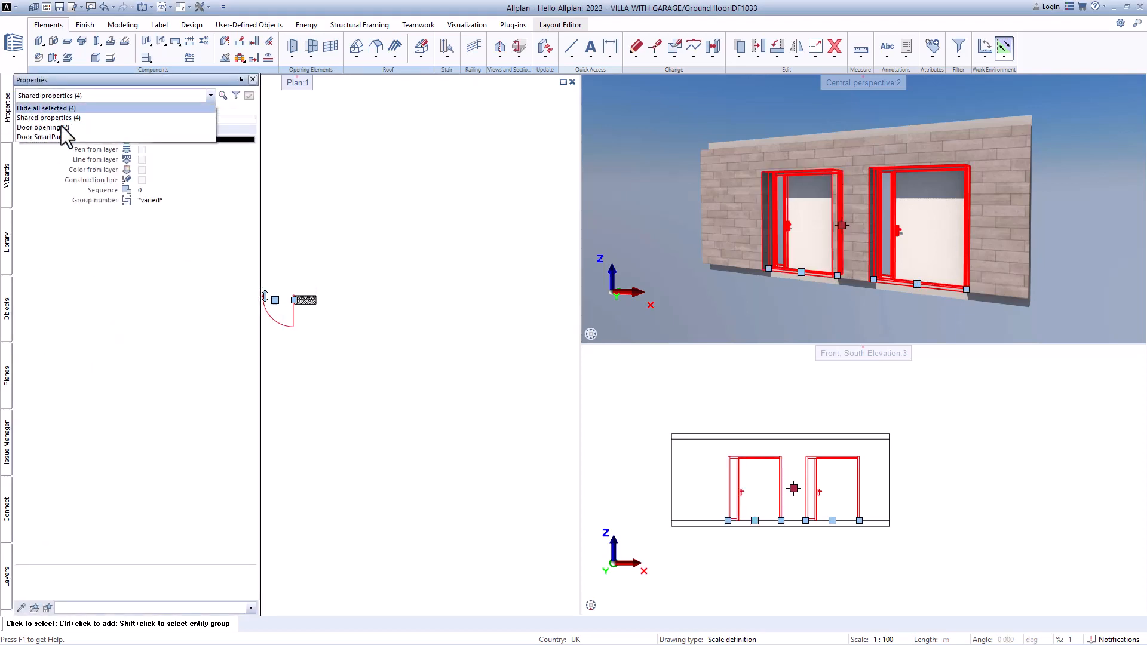
left_click(39, 127)
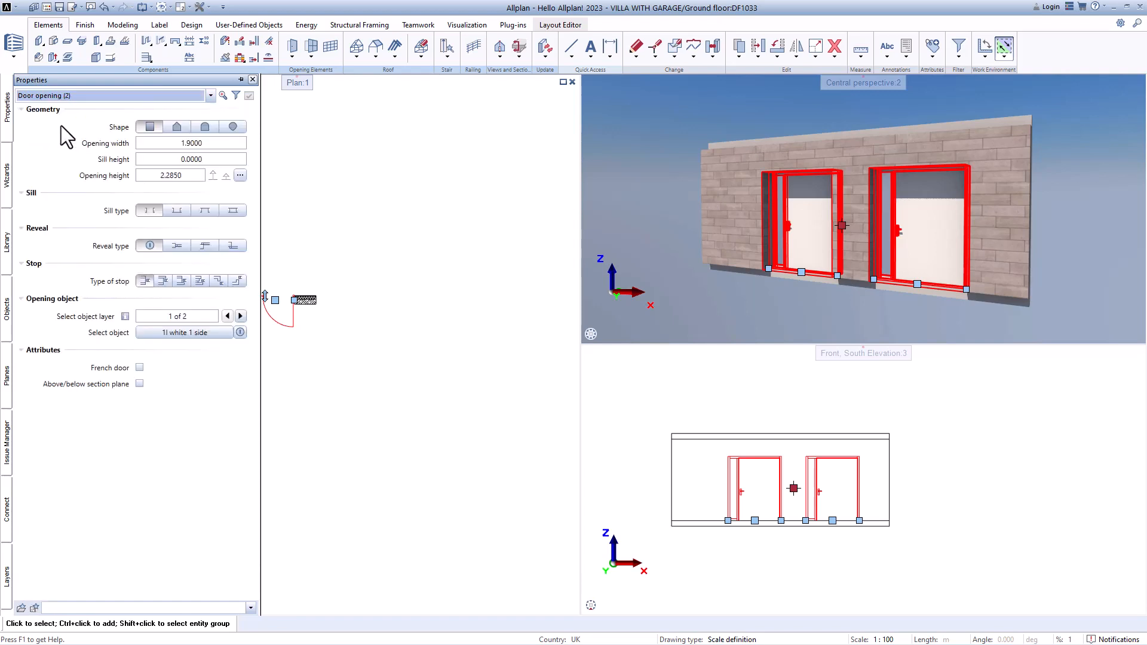